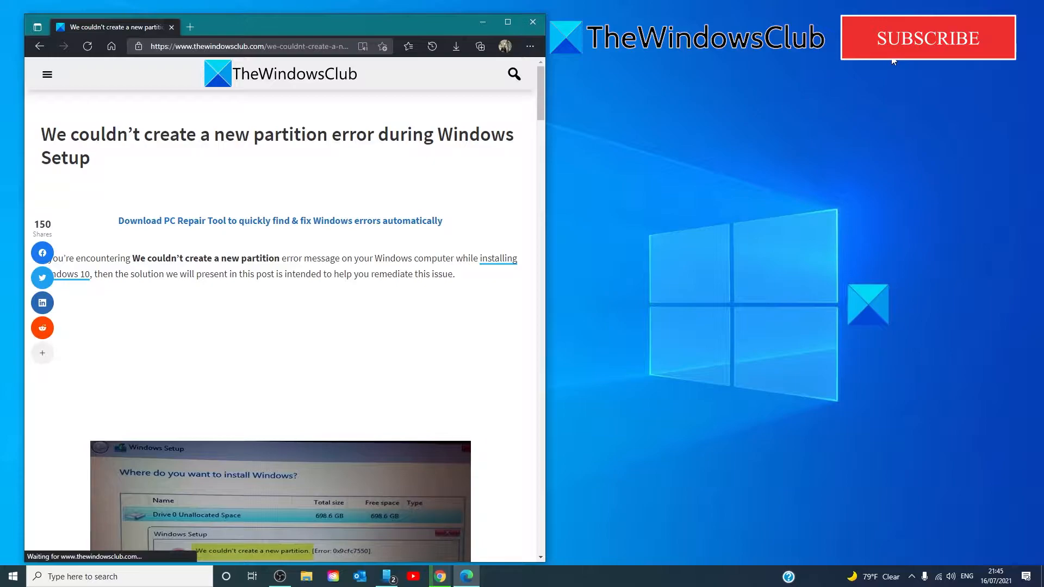
Switch from the Edge article to the VM's 'Choose an option' recovery screen.
left_click(927, 37)
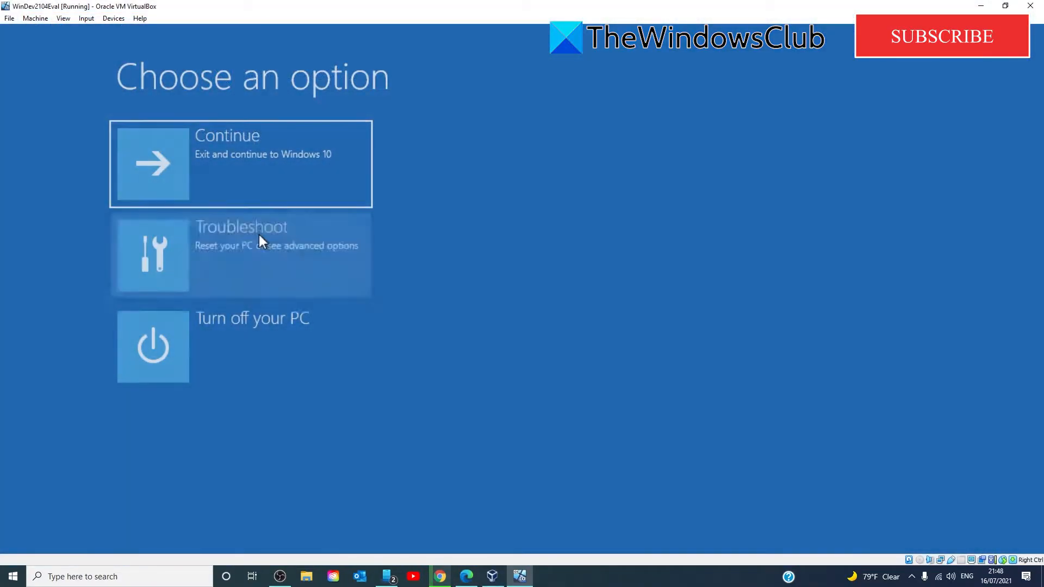
Launch the recovery Command Prompt via Troubleshoot and Advanced options.
left_click(241, 255)
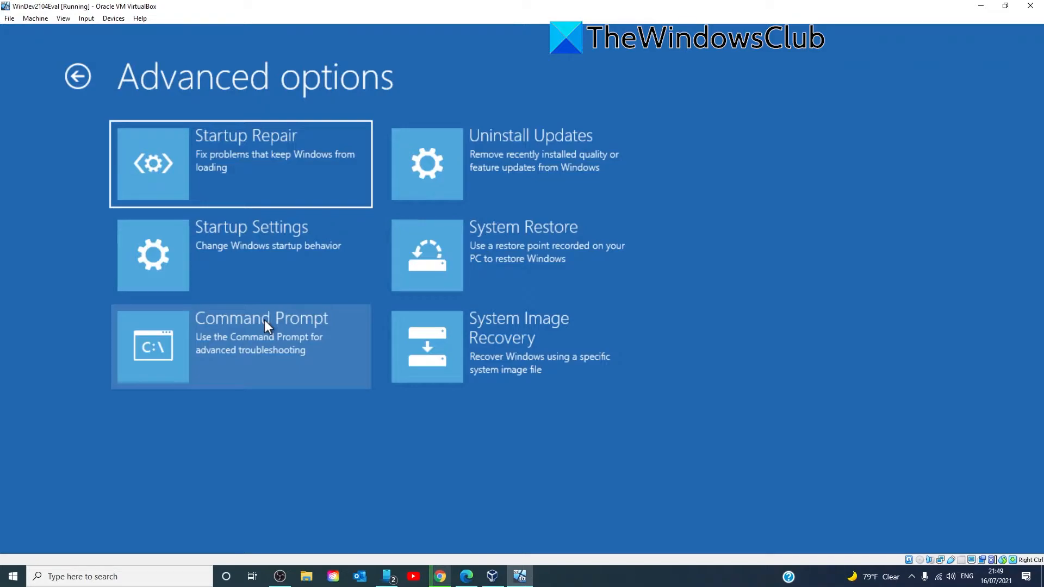
mouse_move(276, 330)
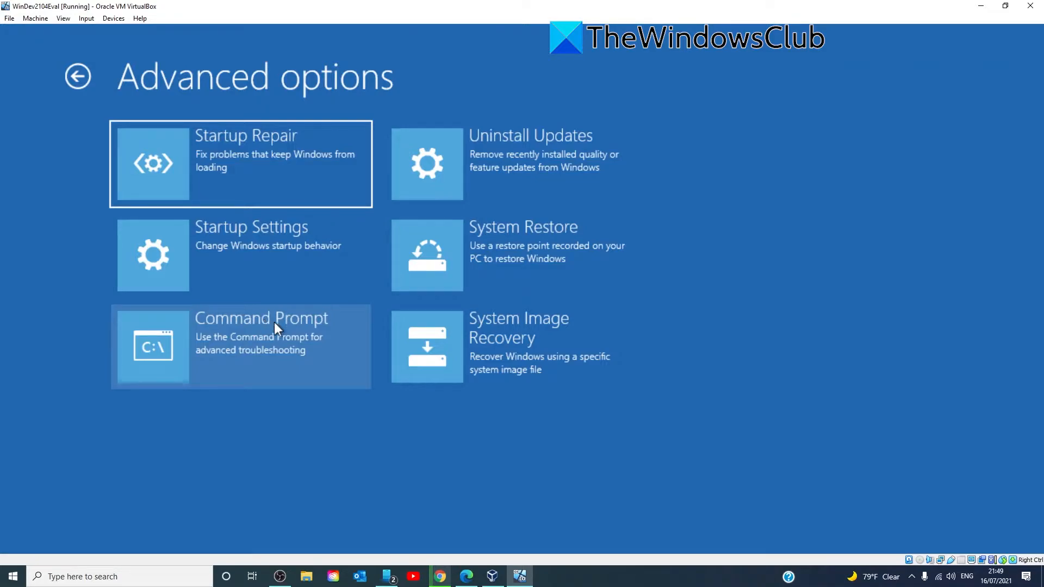
mouse_move(210, 273)
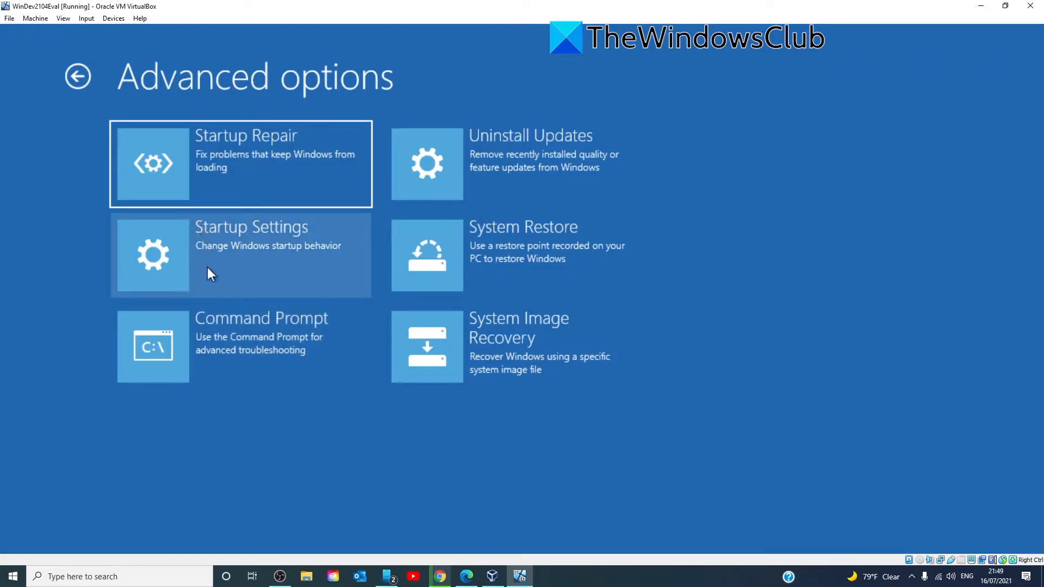
mouse_move(229, 343)
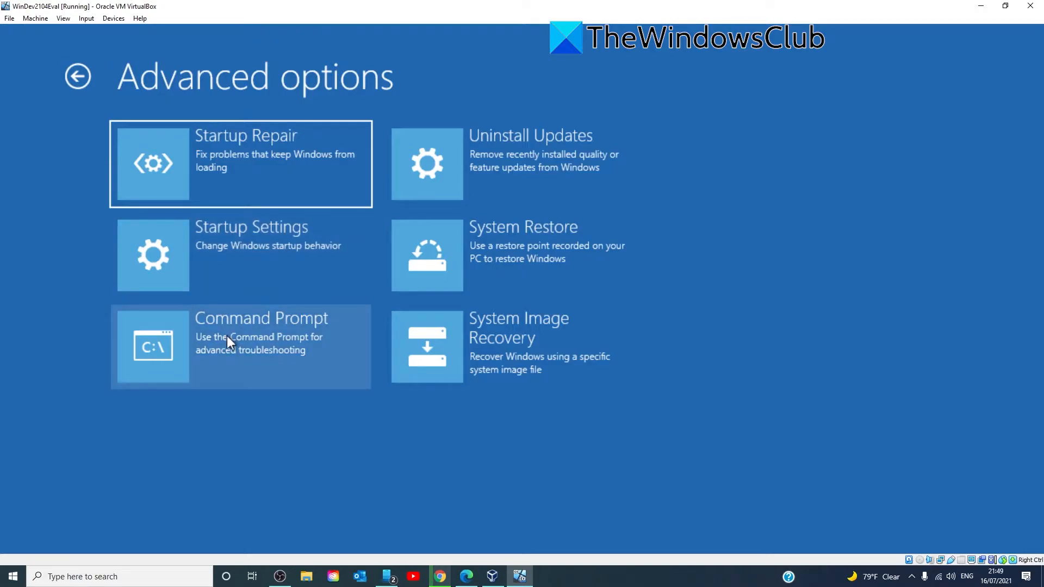
left_click(239, 346)
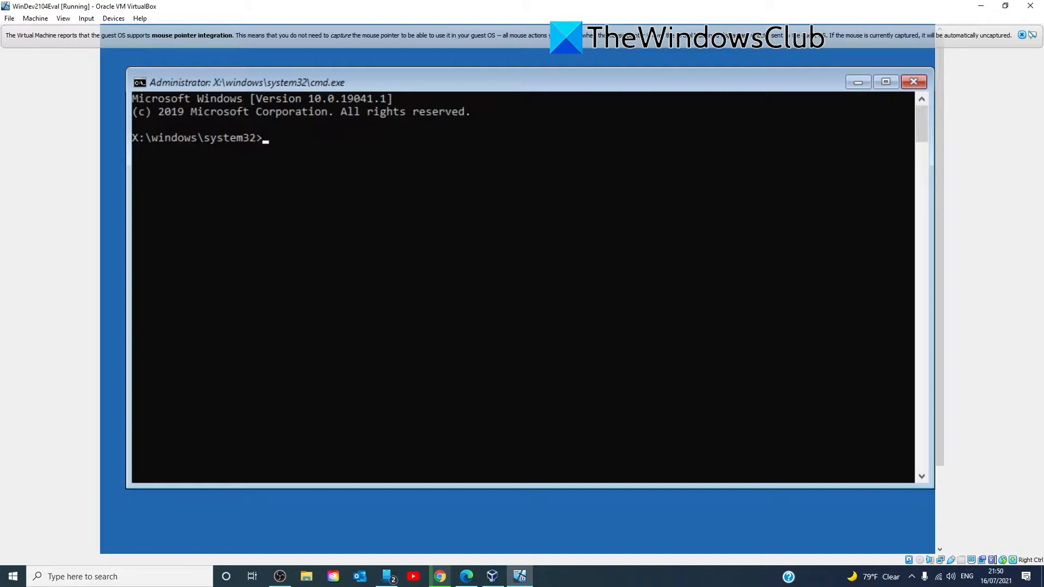
Run 'start diskpart' so DiskPart opens in its own window.
type("start di")
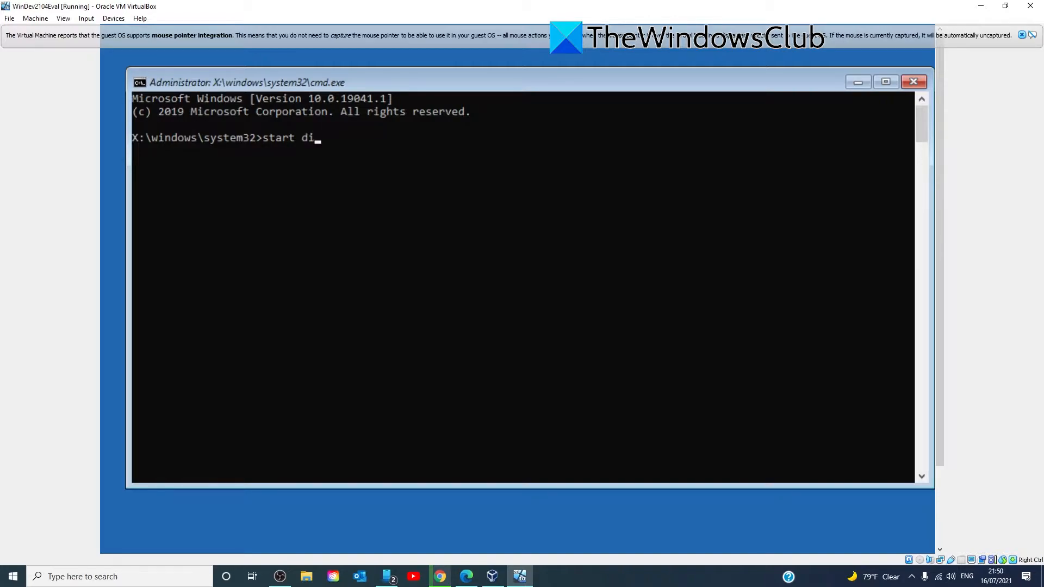
type("sk")
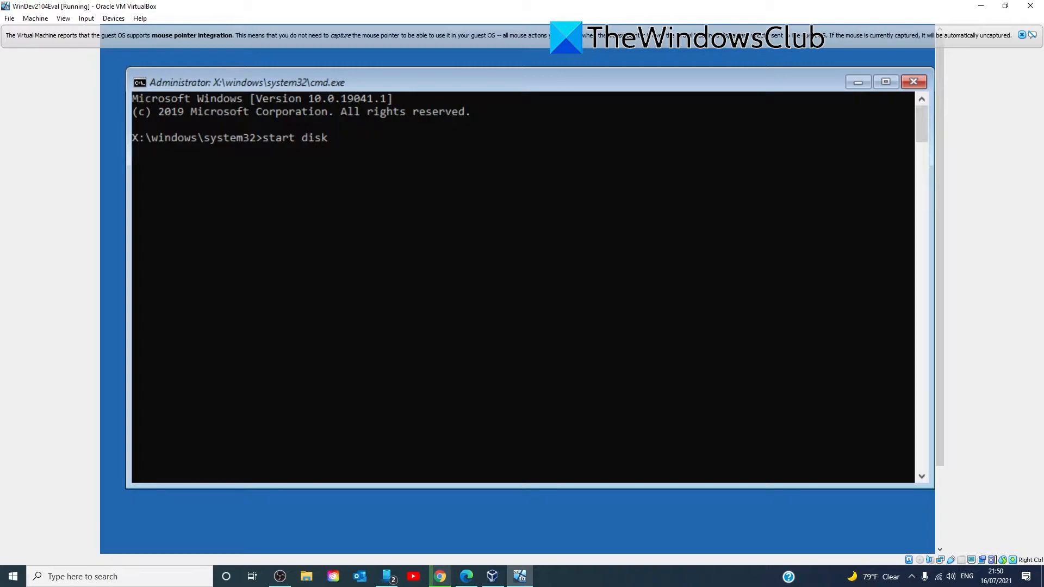
type("part")
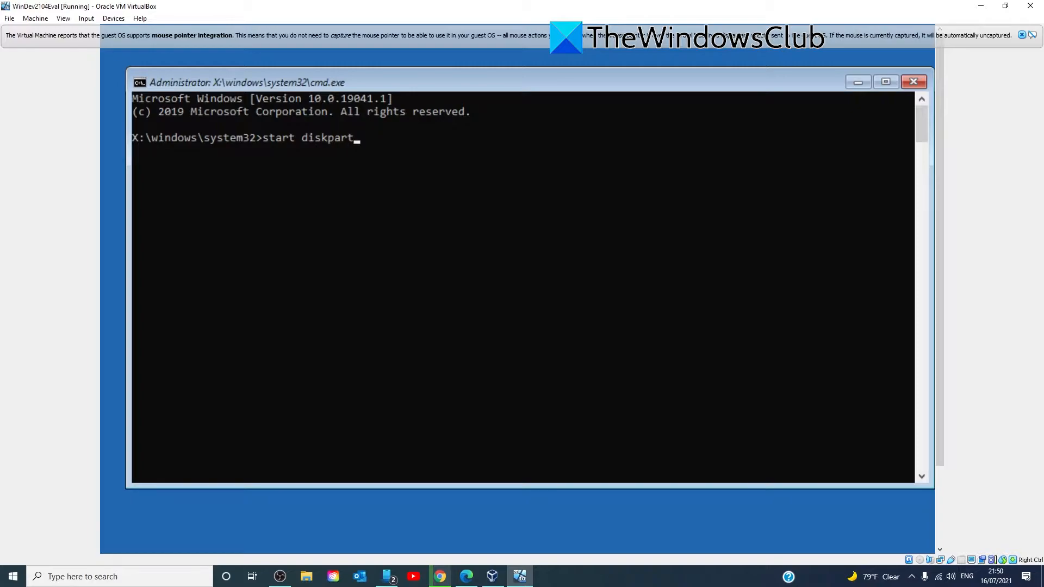
key("enter")
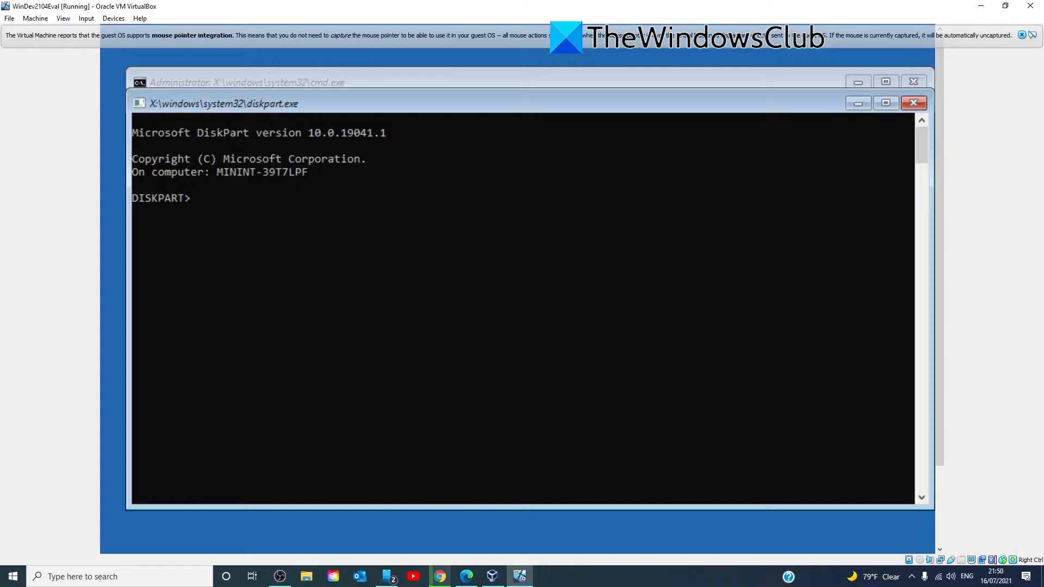
Run 'list disk' and begin the 'select disk' command for Disk 0.
type("list disk")
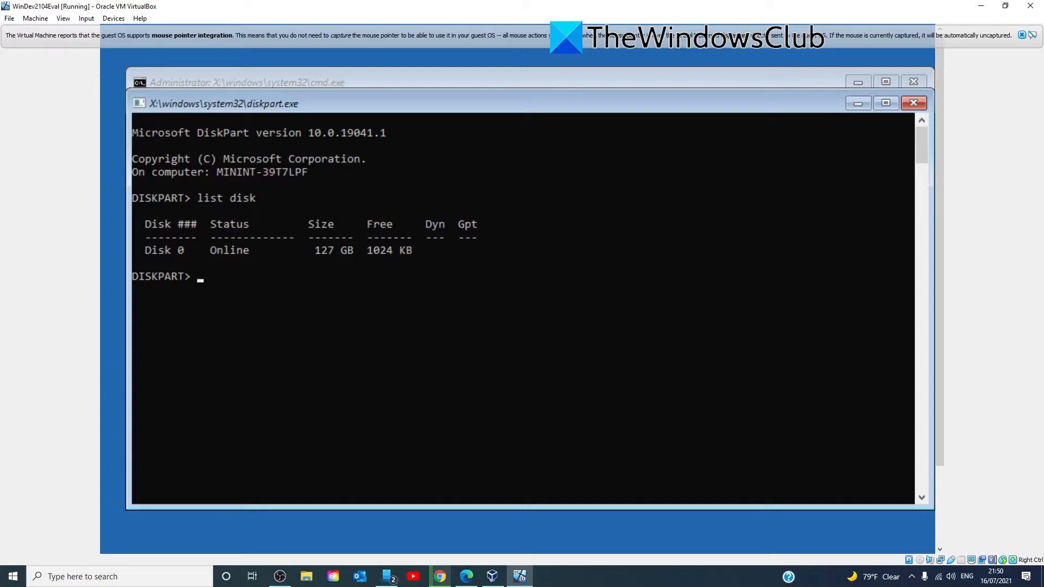
type("select")
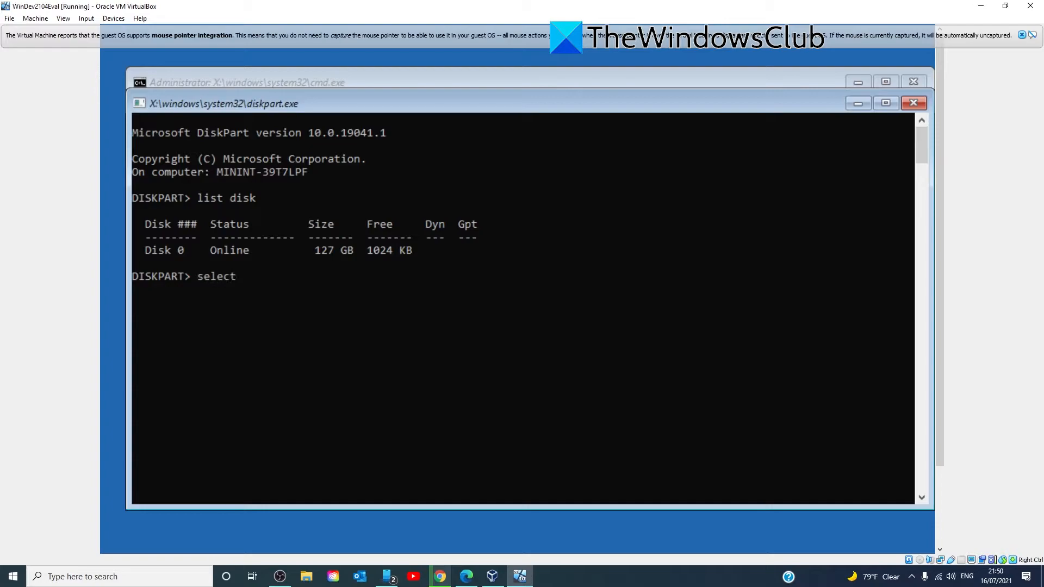
type("disk 0")
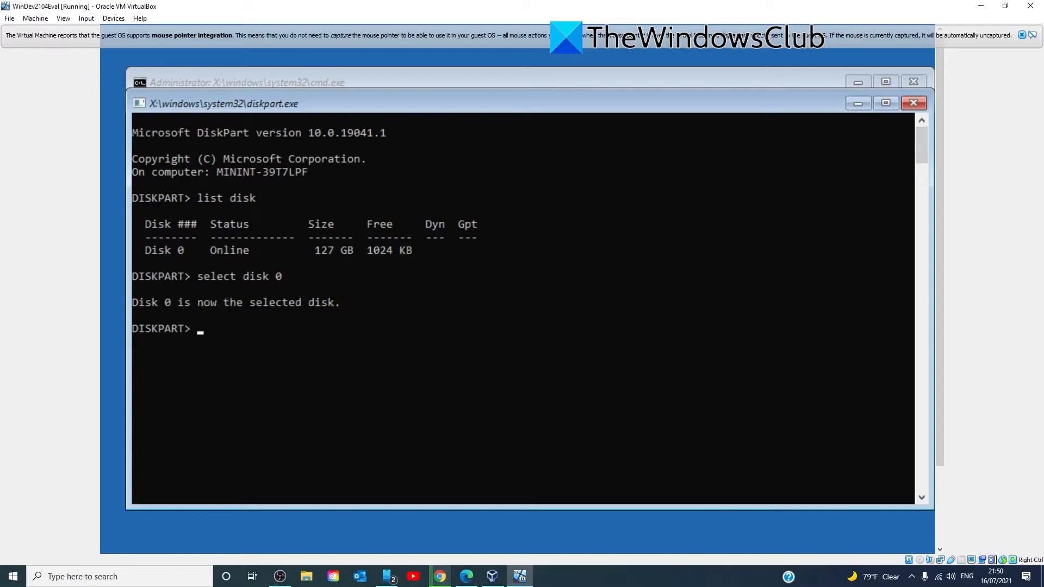
Select disk 0, then start and erase a mistyped 'clean' command.
type("disk")
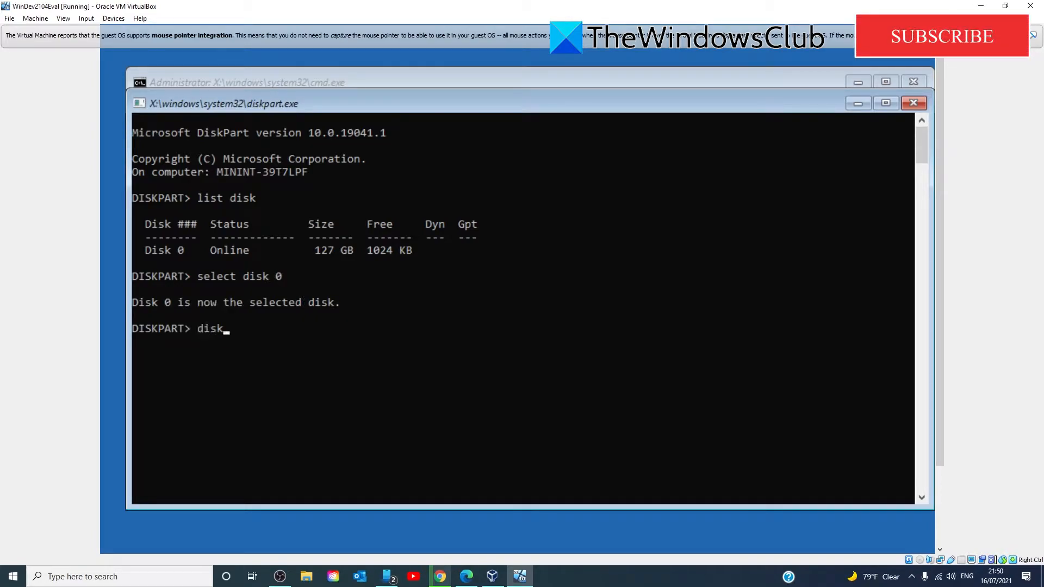
type("0")
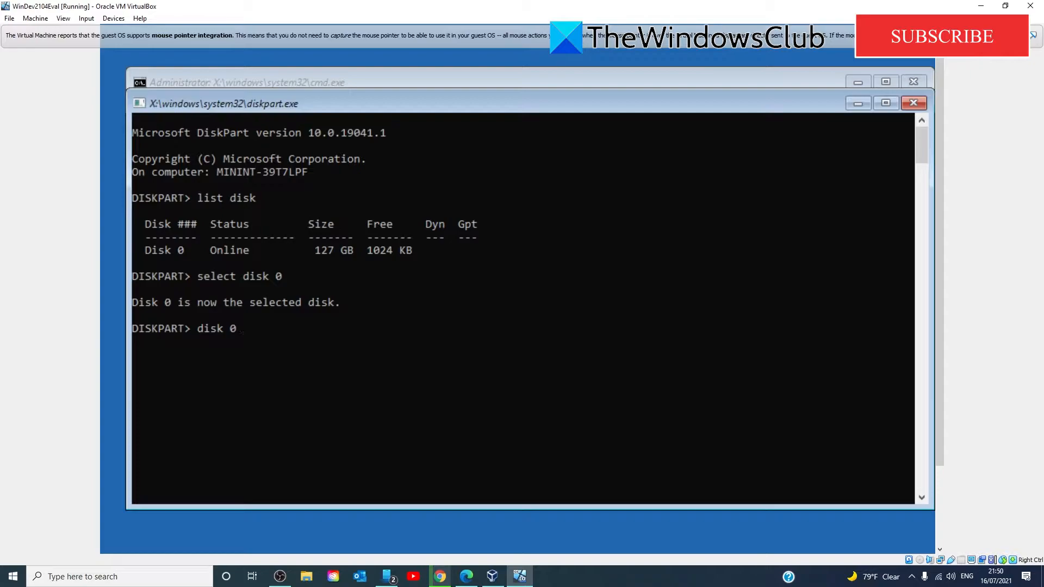
type("clea")
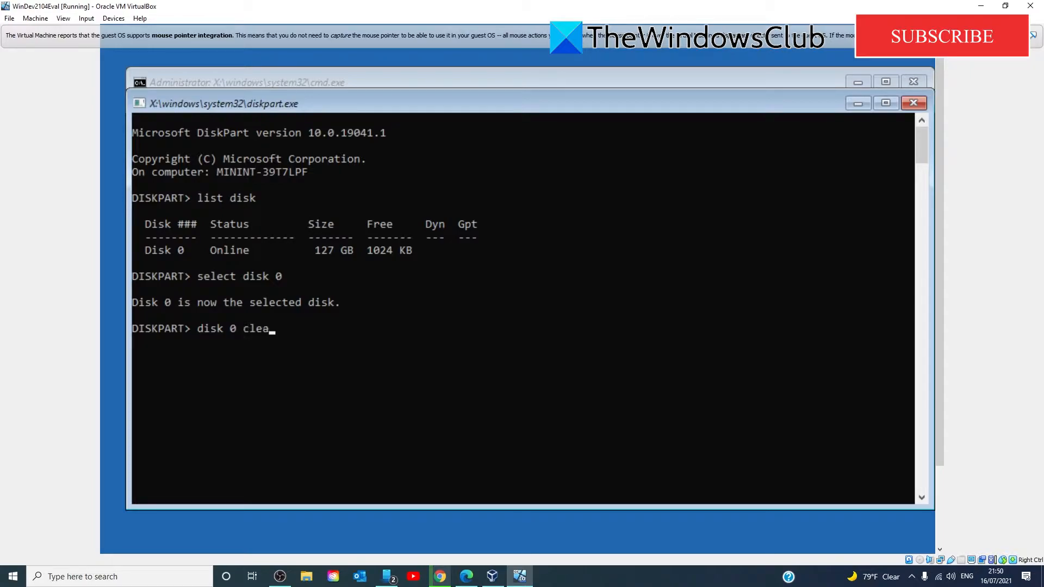
type("n")
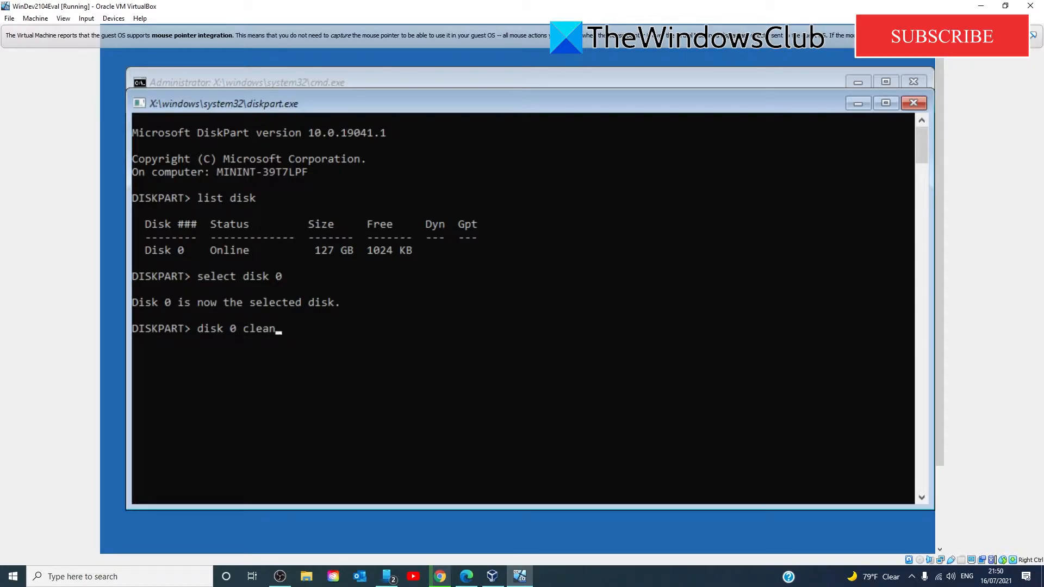
key("Backspace")
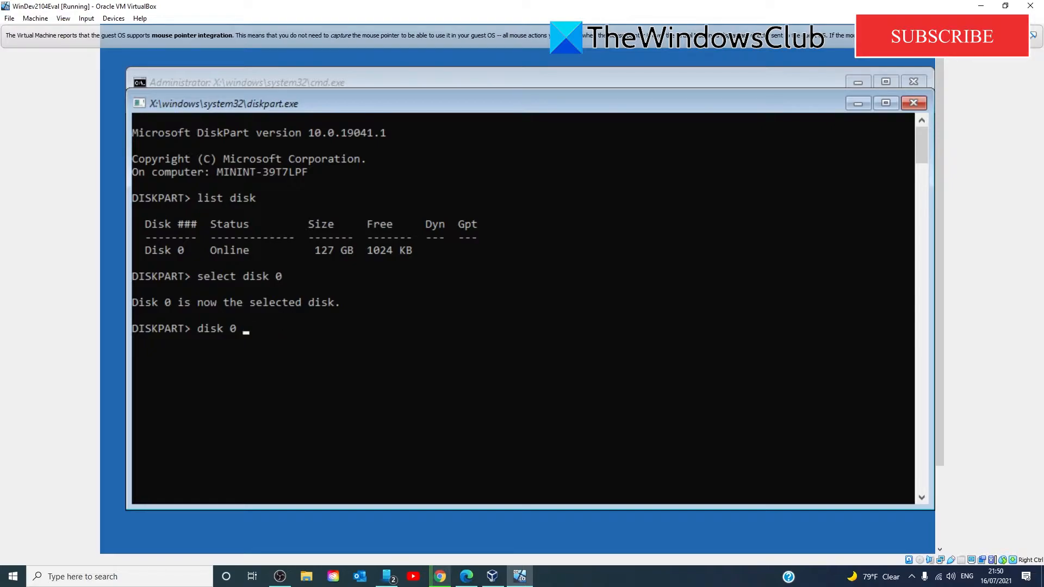
Begin a 'create partition primary' command and backspace over the word primary.
type("create p")
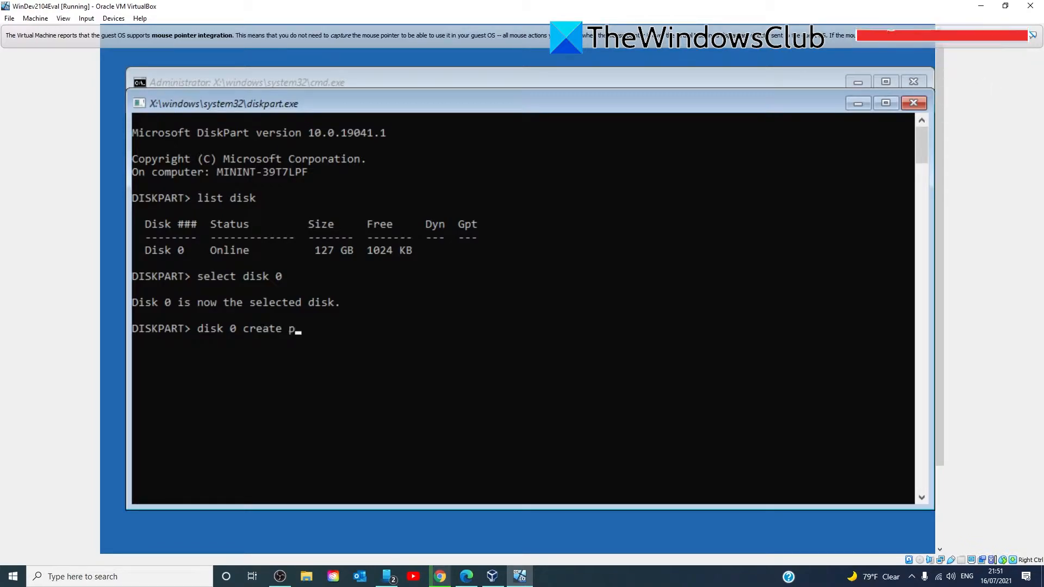
type("artitio")
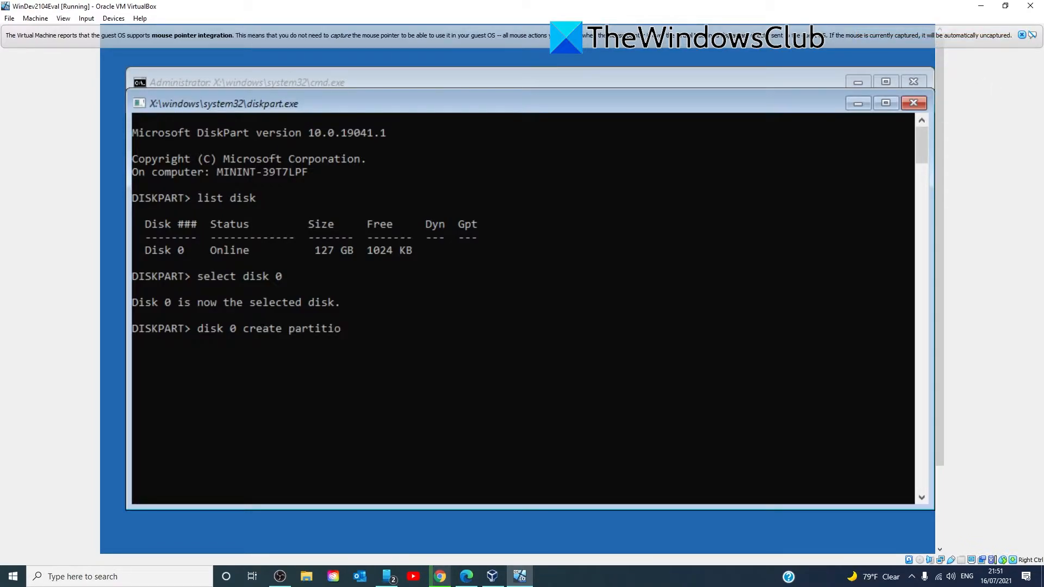
type("n")
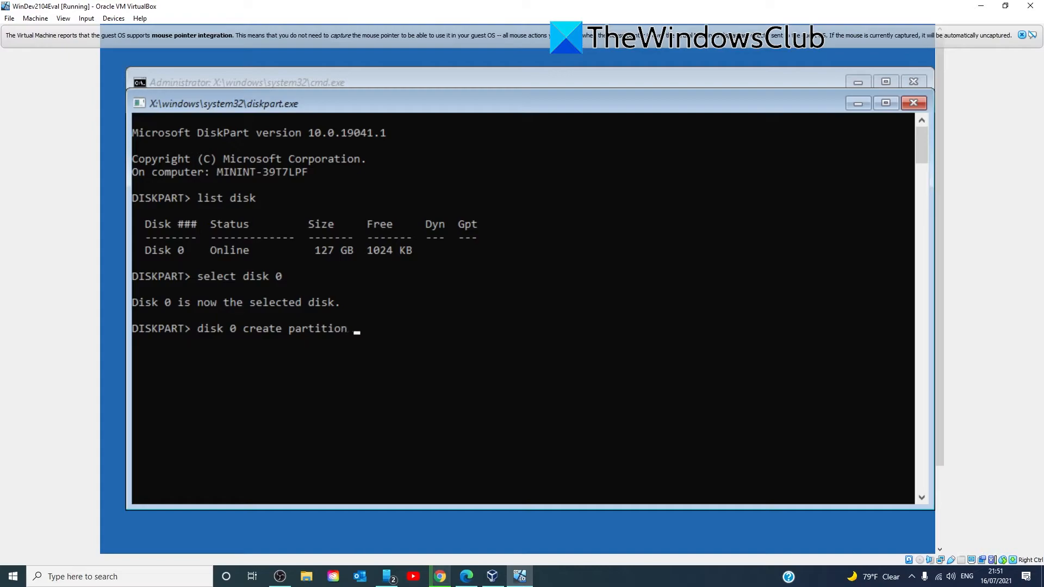
type("primary")
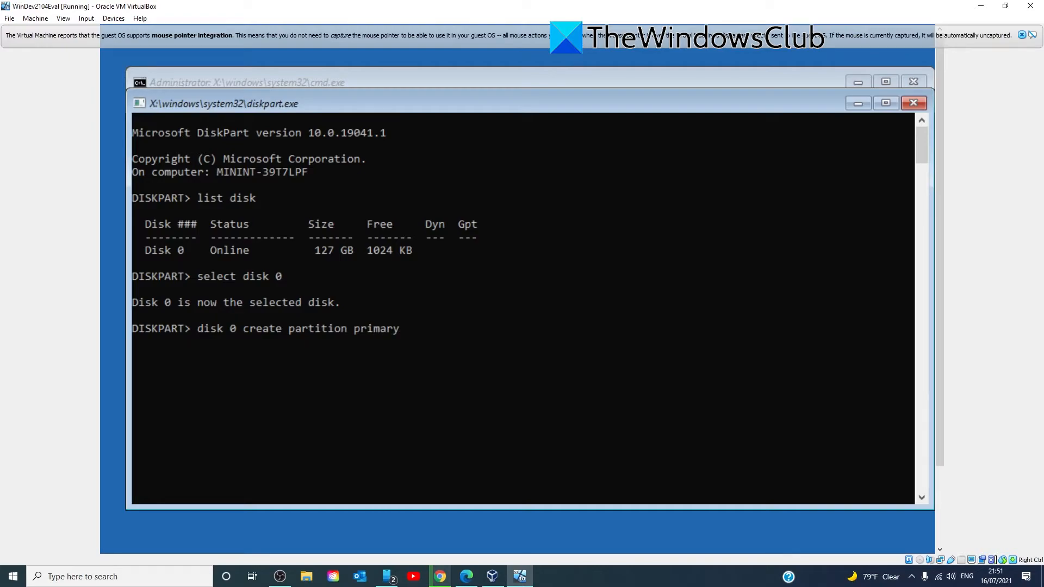
key("BackSpace")
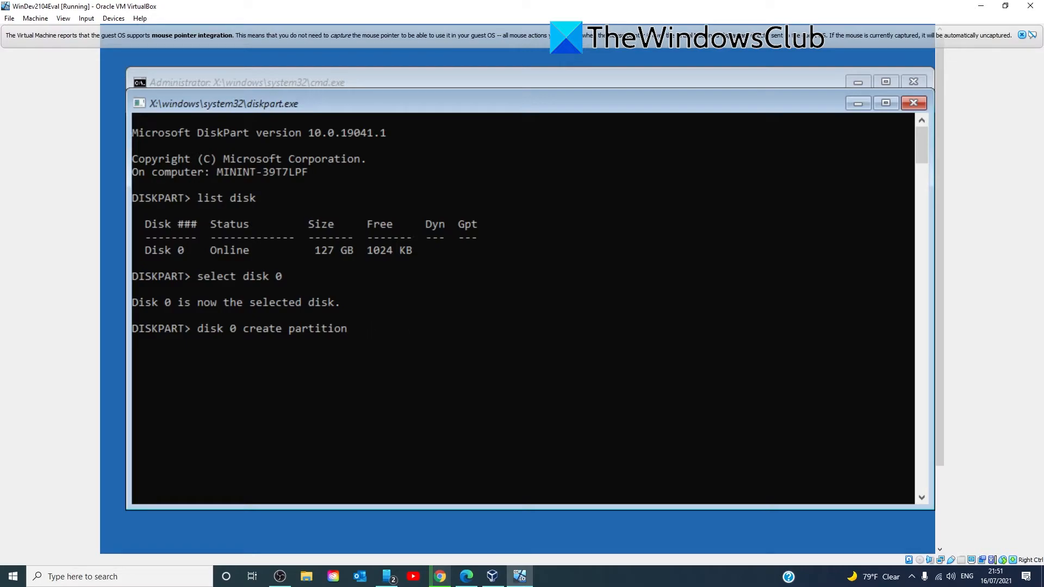
key("BackSpace")
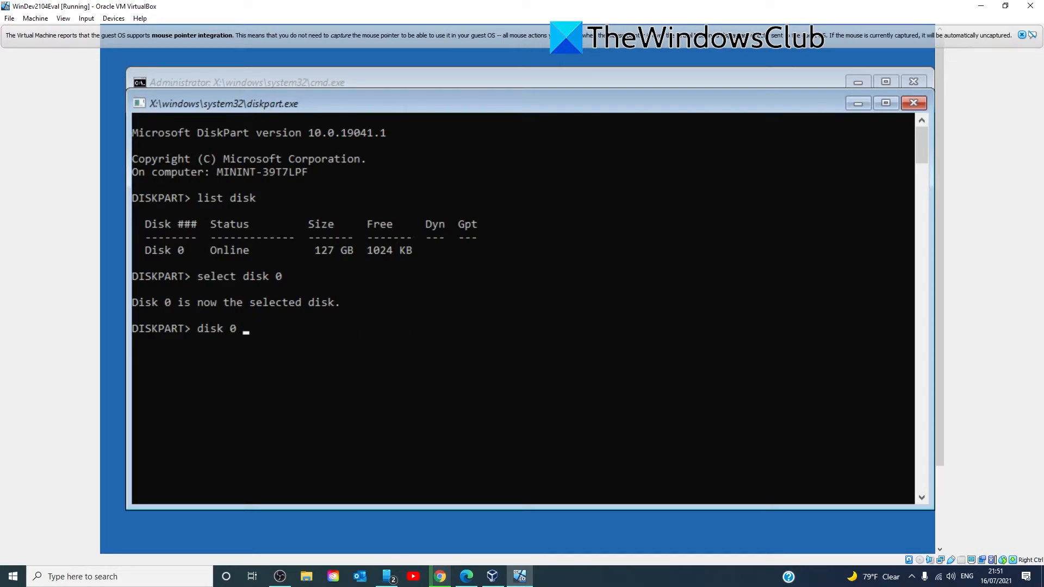
type("acti")
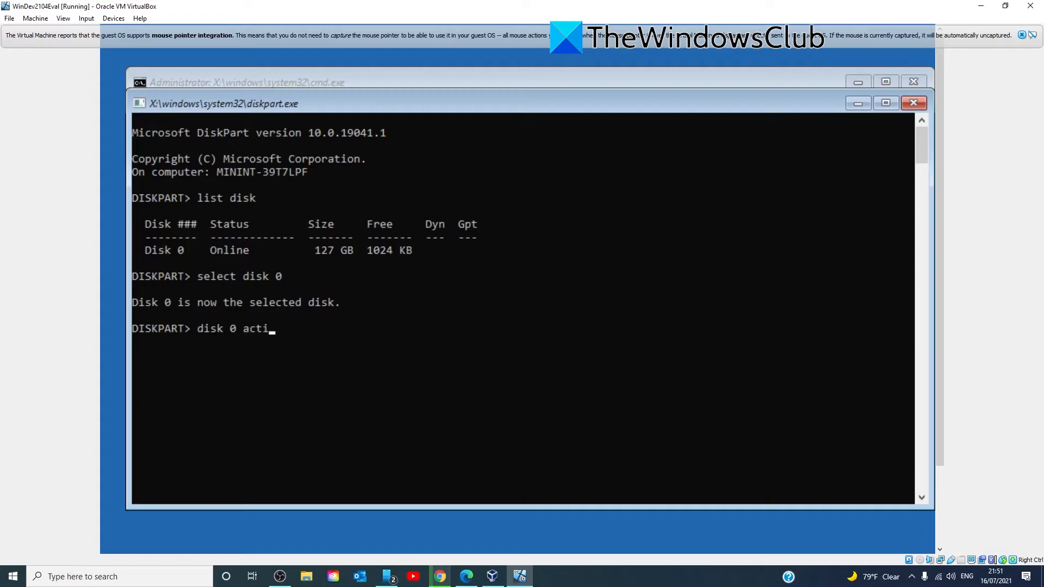
type("ve")
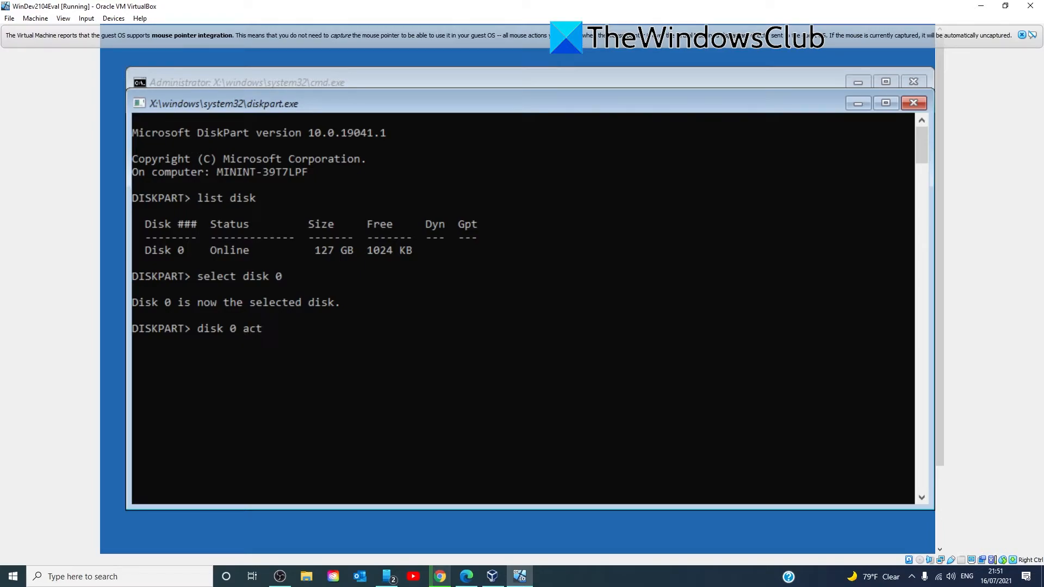
key("BackSpace")
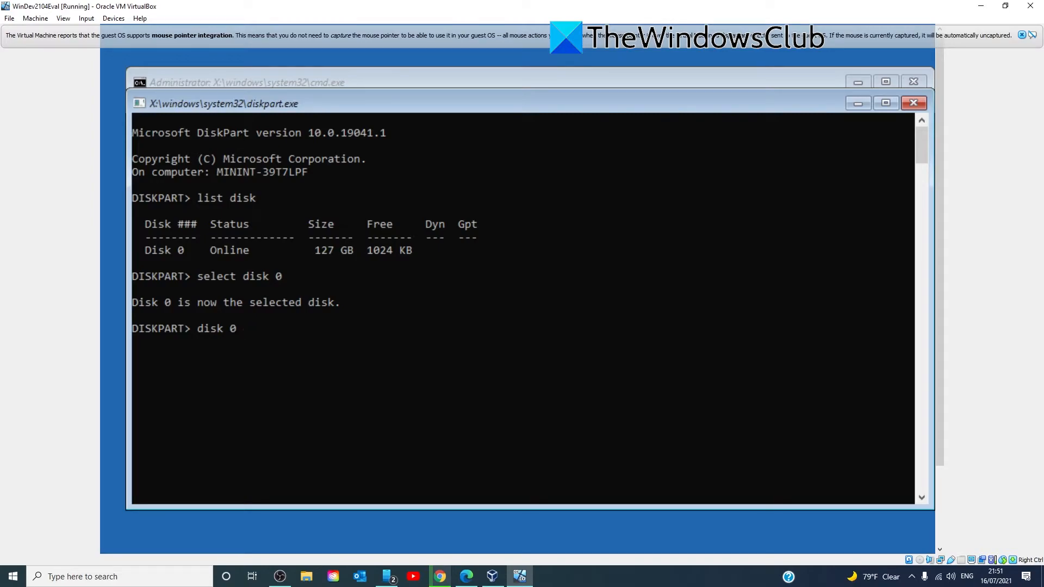
type("form")
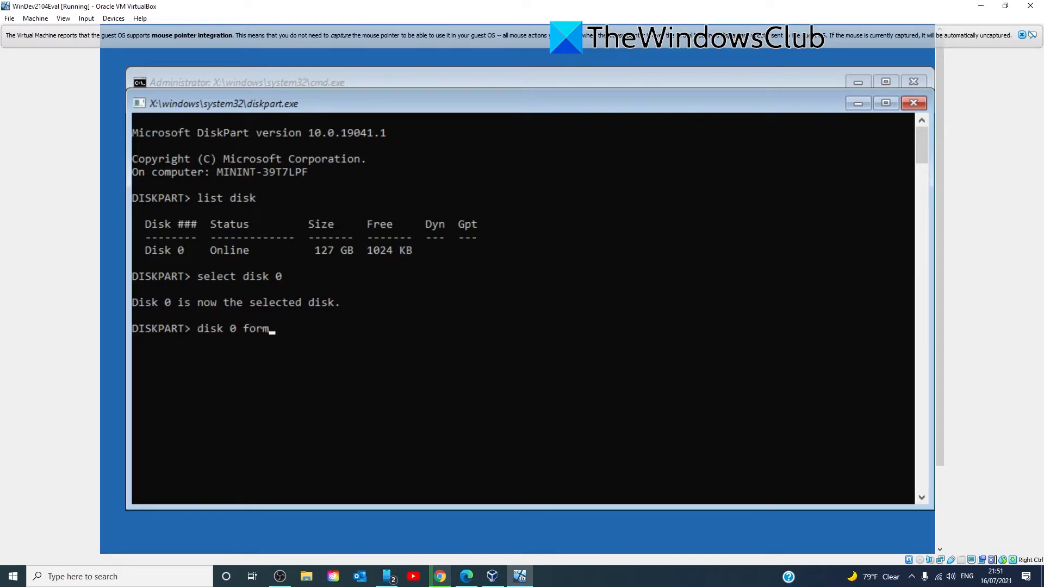
type("at")
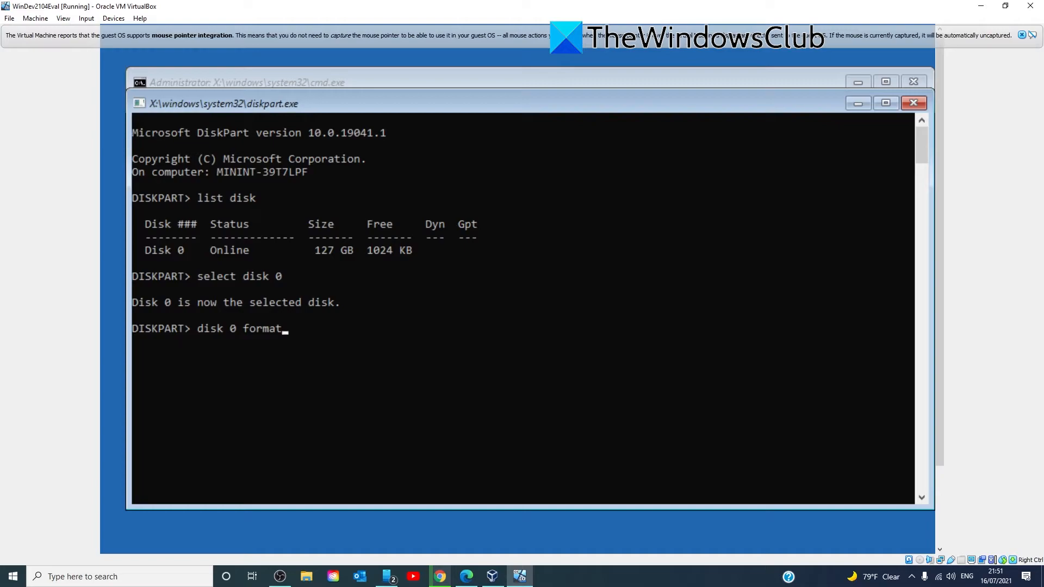
type("fd")
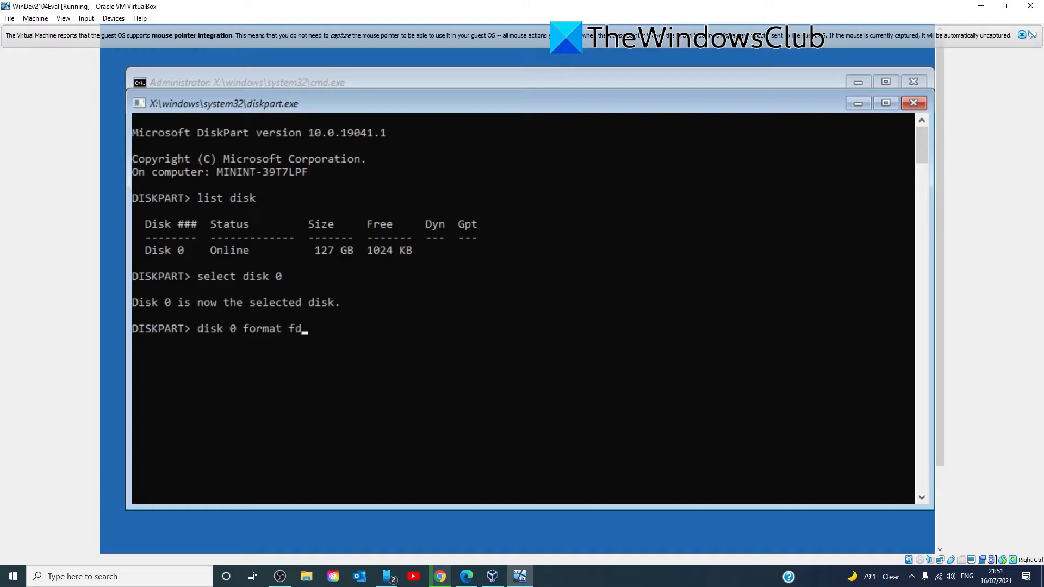
type("+nt")
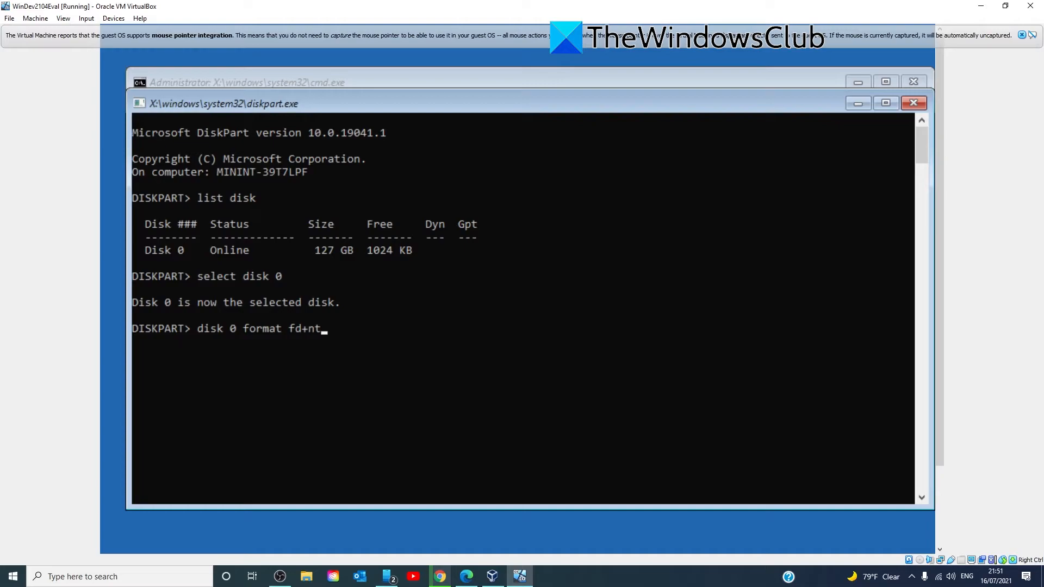
type("fs")
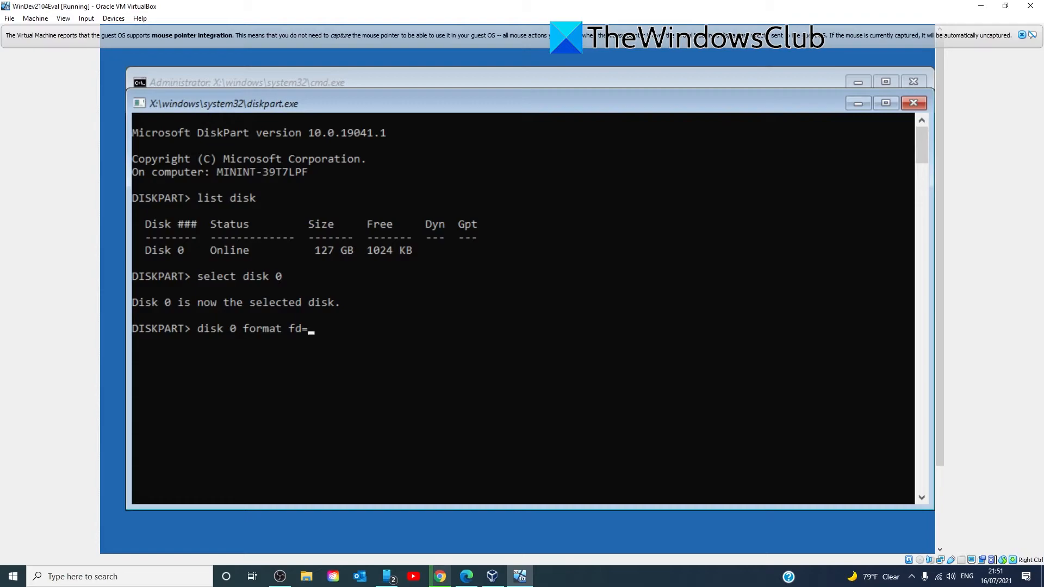
type("ntfs")
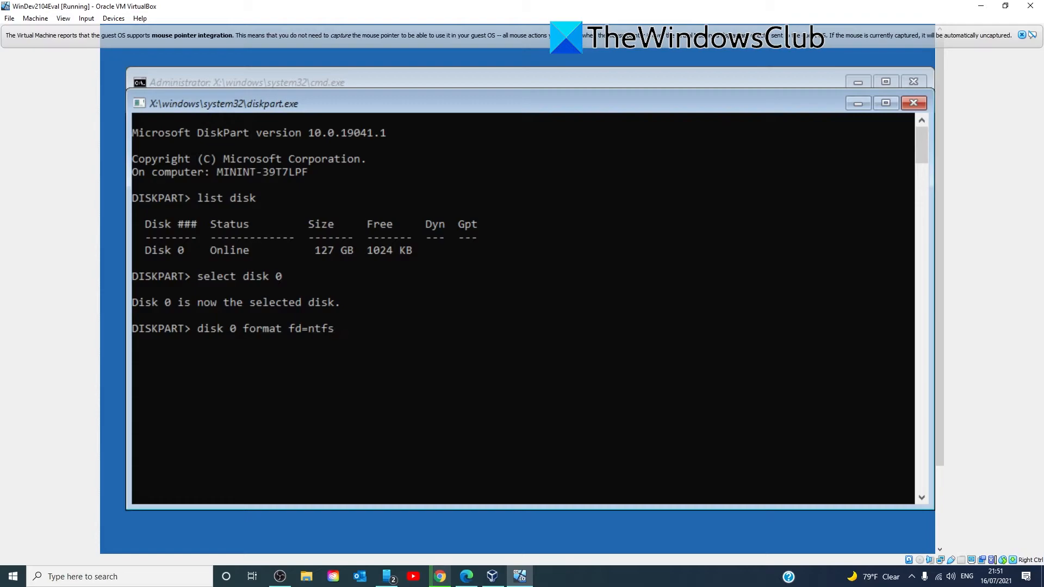
type("q")
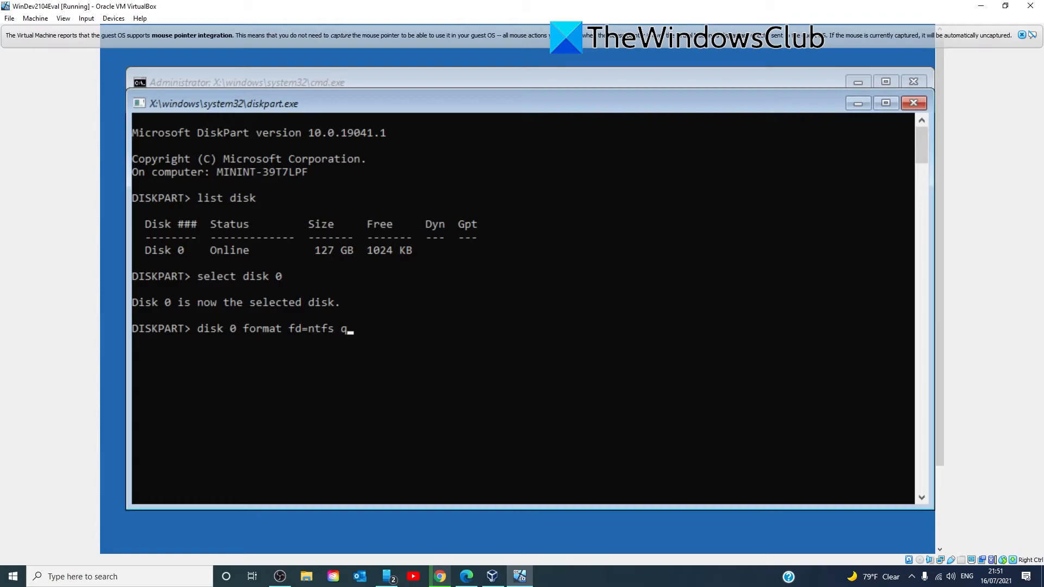
type("uick")
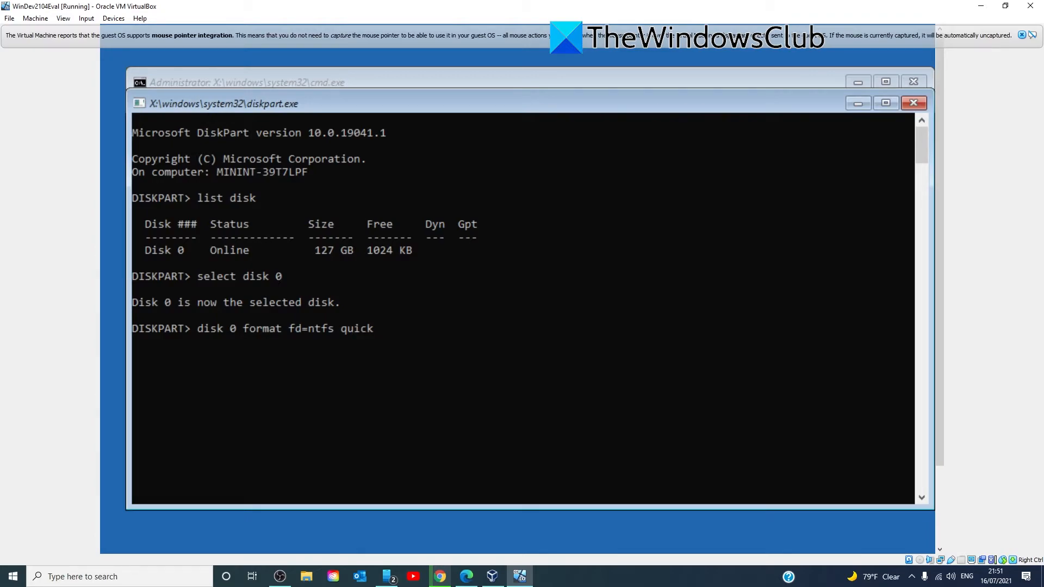
key("Backspace")
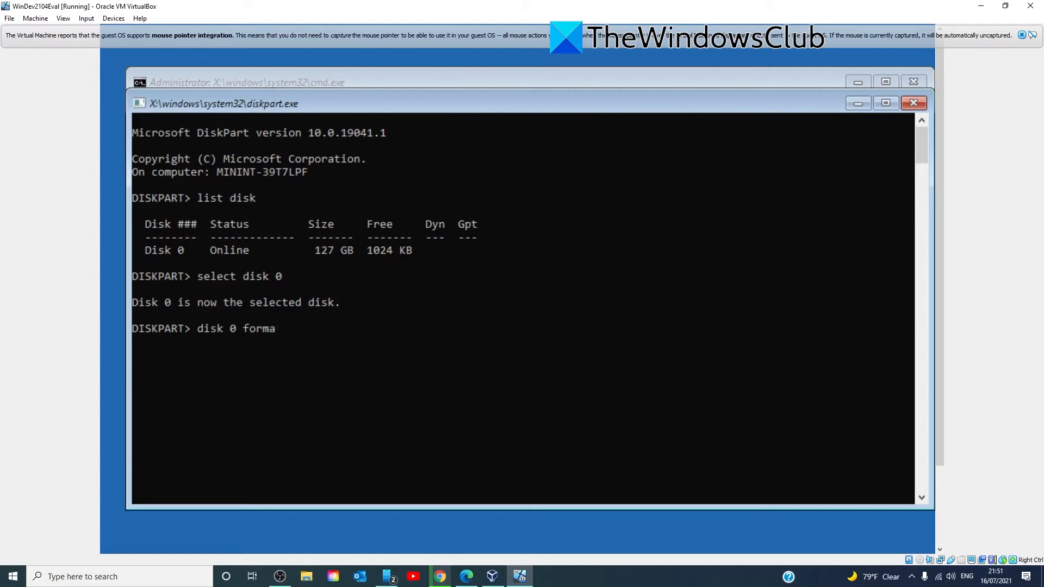
key("BackSpace")
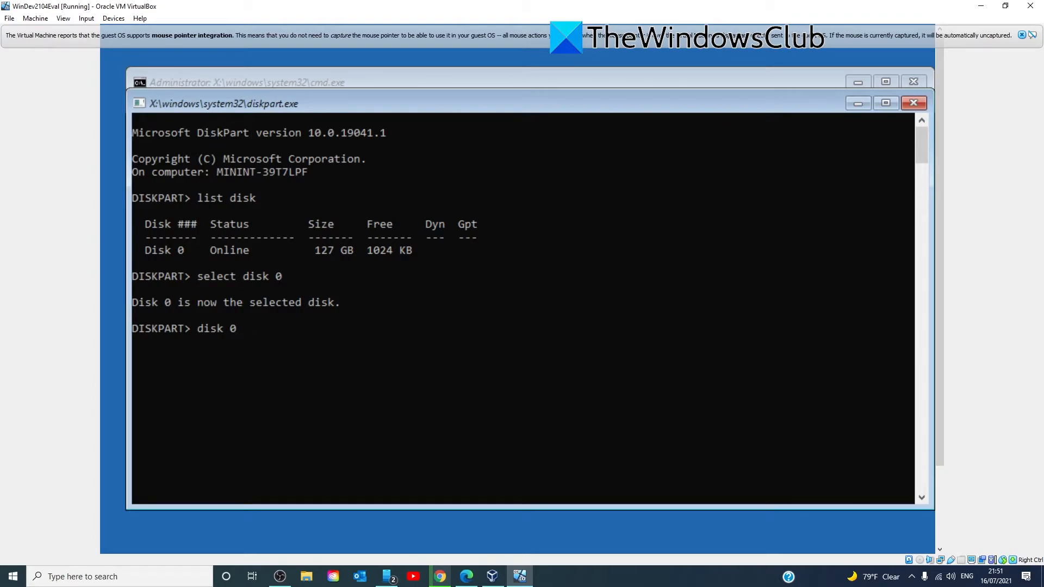
type("assi")
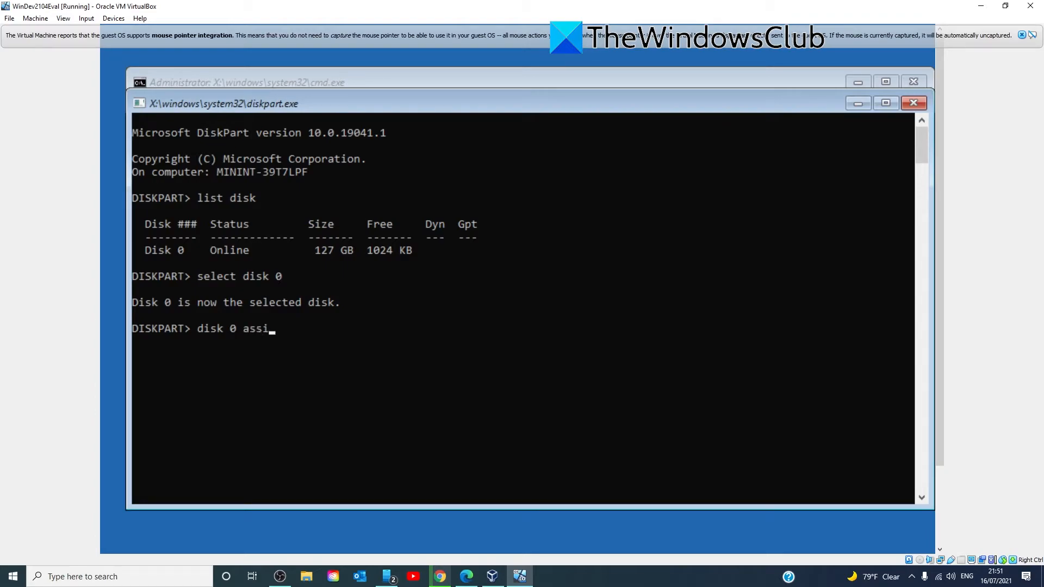
type("gn")
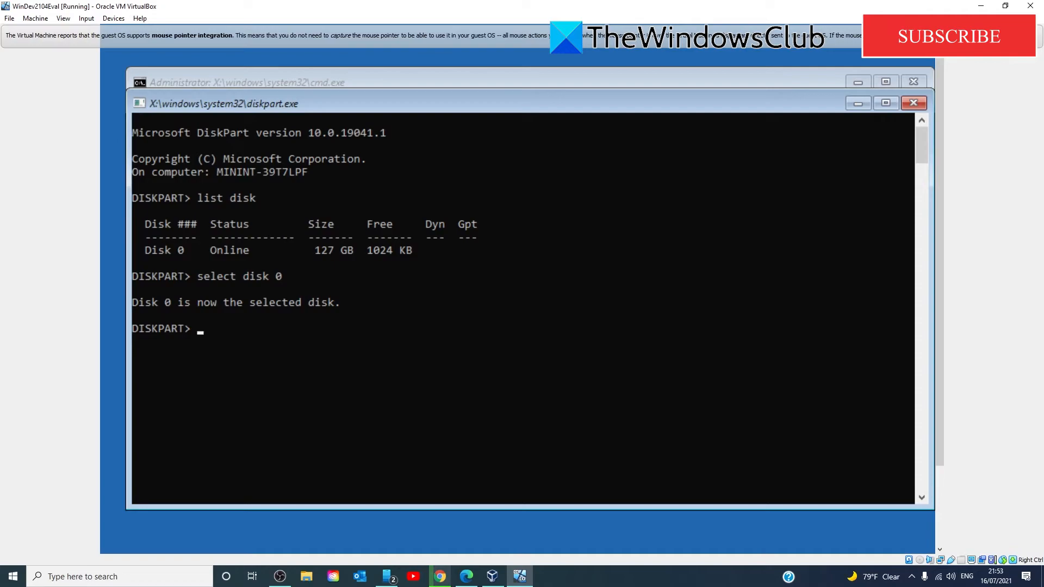
Run 'list disk' and 'list partition', select partition 1 and mark it active.
type("list disk")
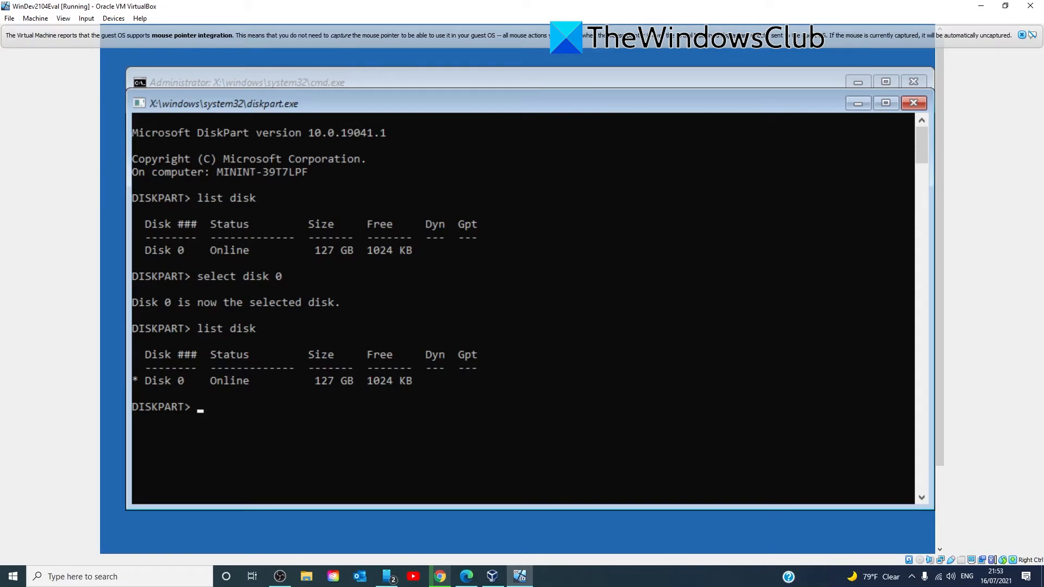
type("list partition")
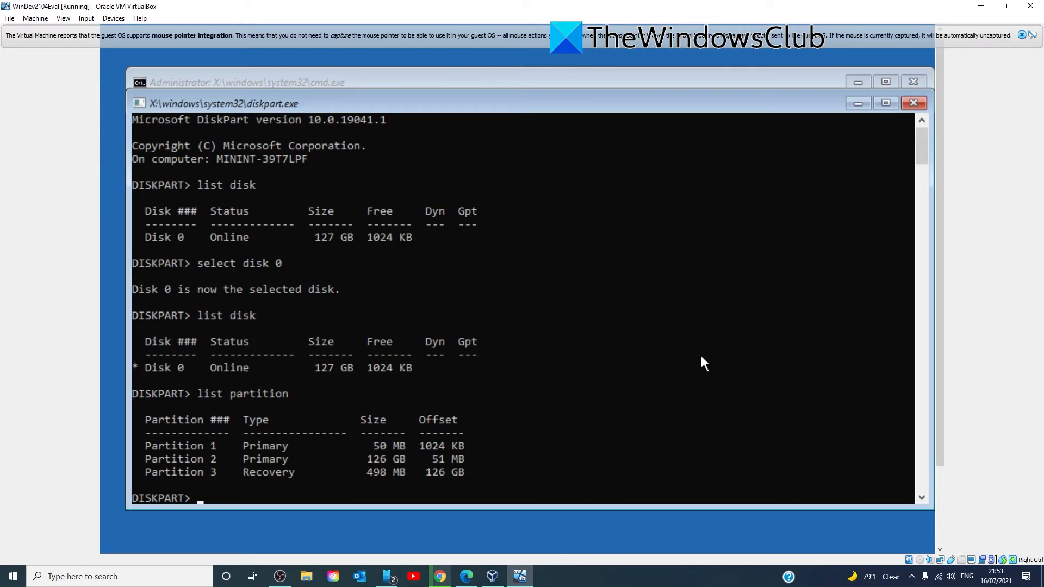
type("select par")
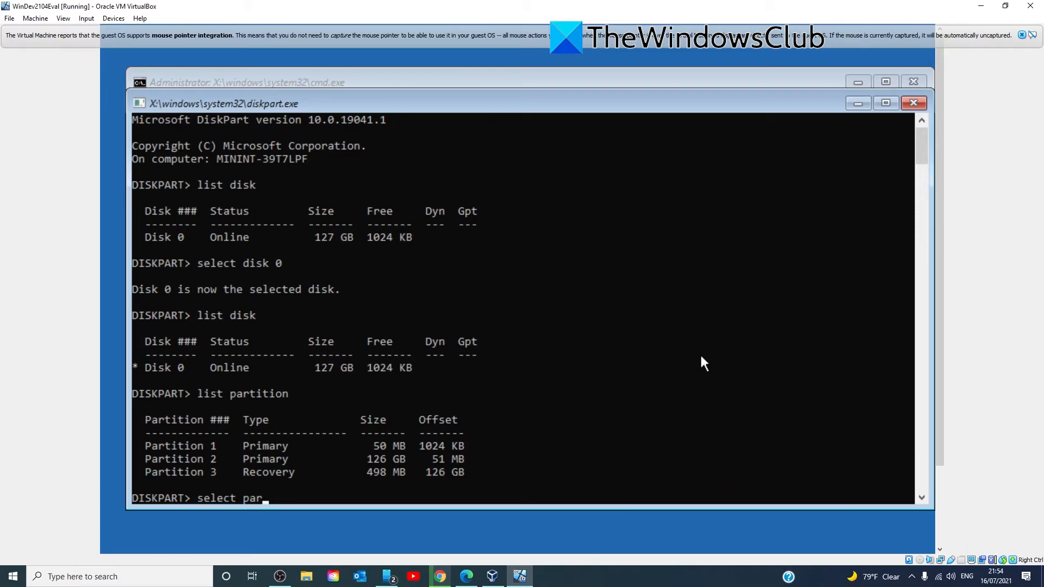
type("tition 1")
type("a")
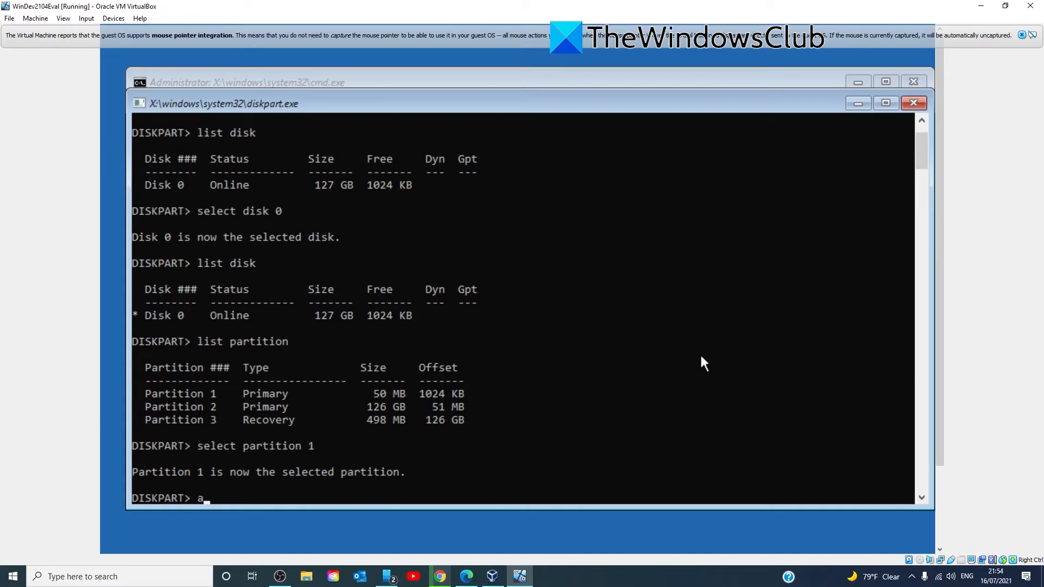
type("ctive")
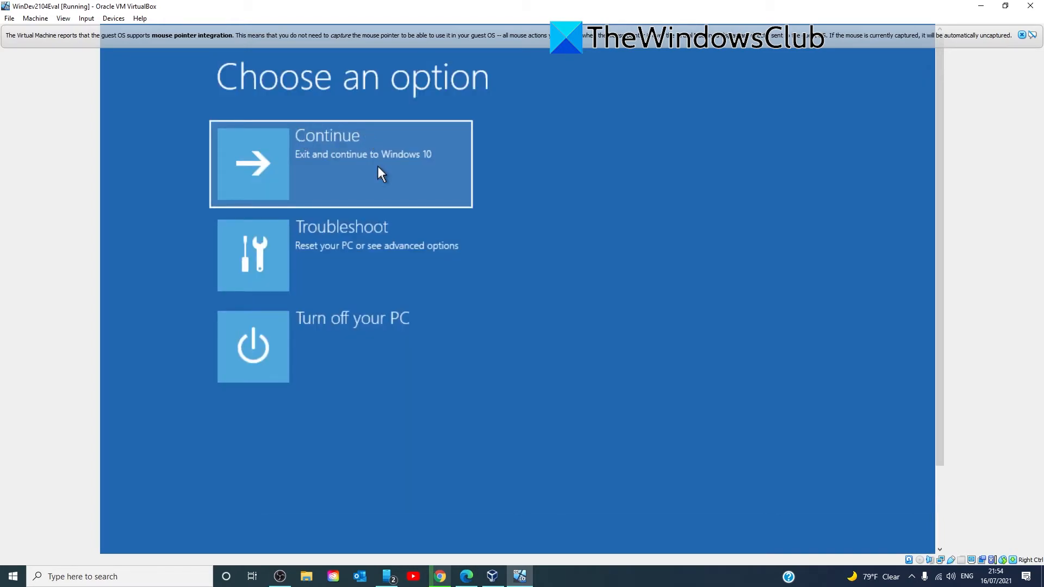
Exit the Command Prompt back to the recovery 'Choose an option' screen.
left_click(340, 165)
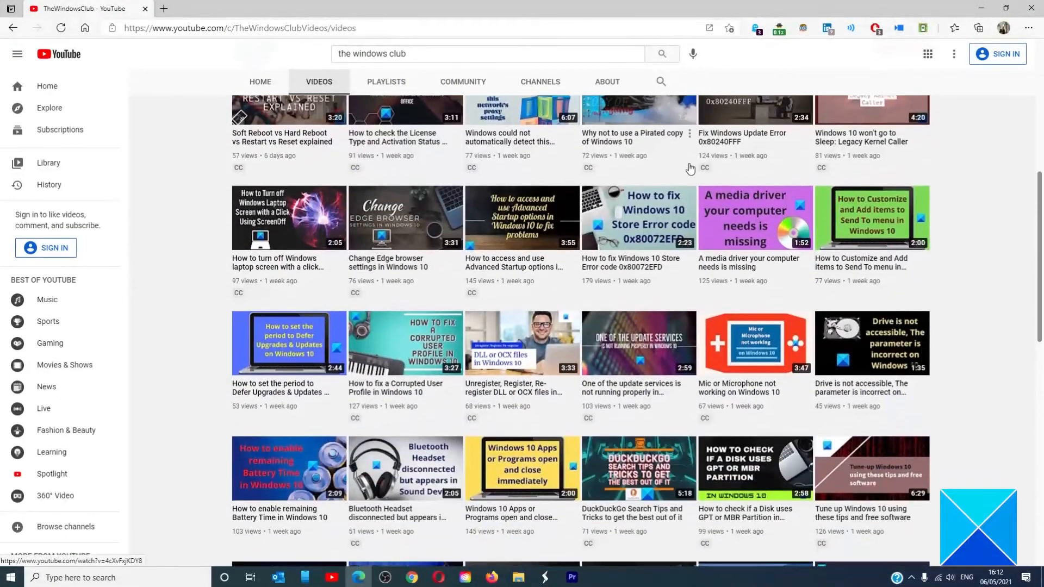
Scroll down TheWindowsClub's YouTube Videos page to older Windows 10 tutorials.
scroll("down", 3)
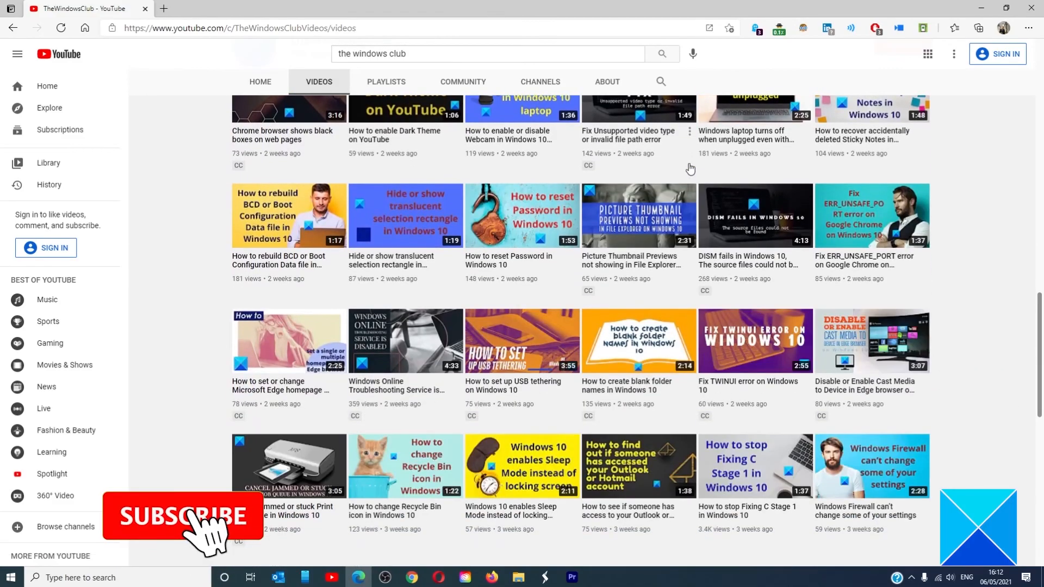